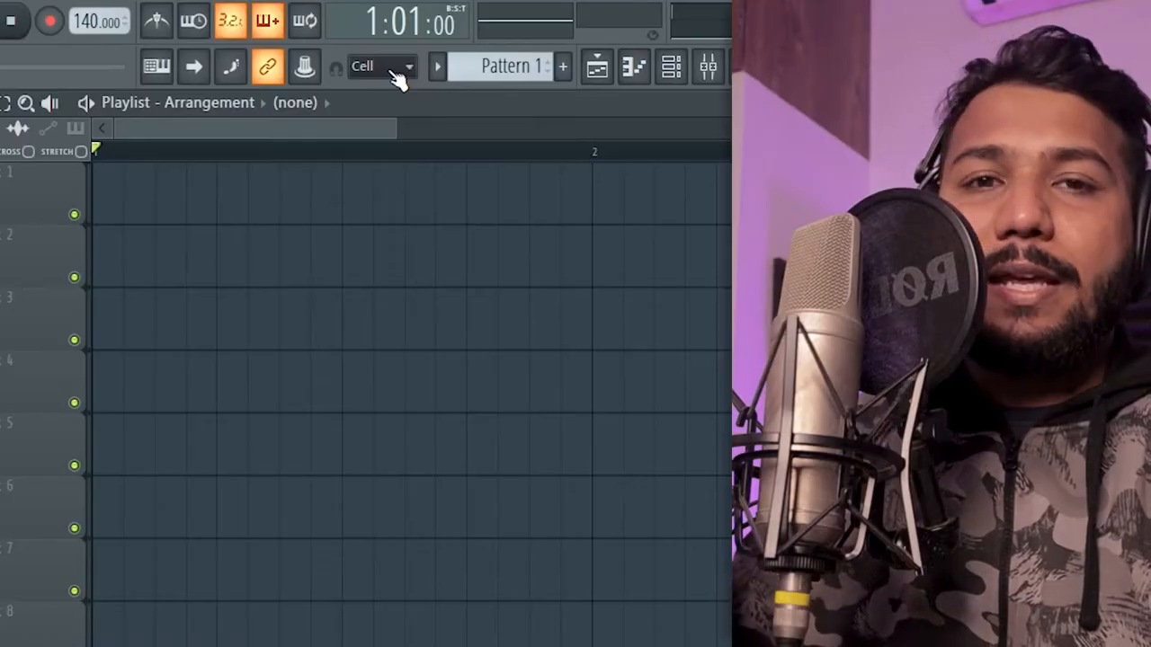
Step the playlist grid snap through Bar, Beat, 1/2 beat and 1/4 beat.
{"action": "left_click", "coordinate": [382, 66]}
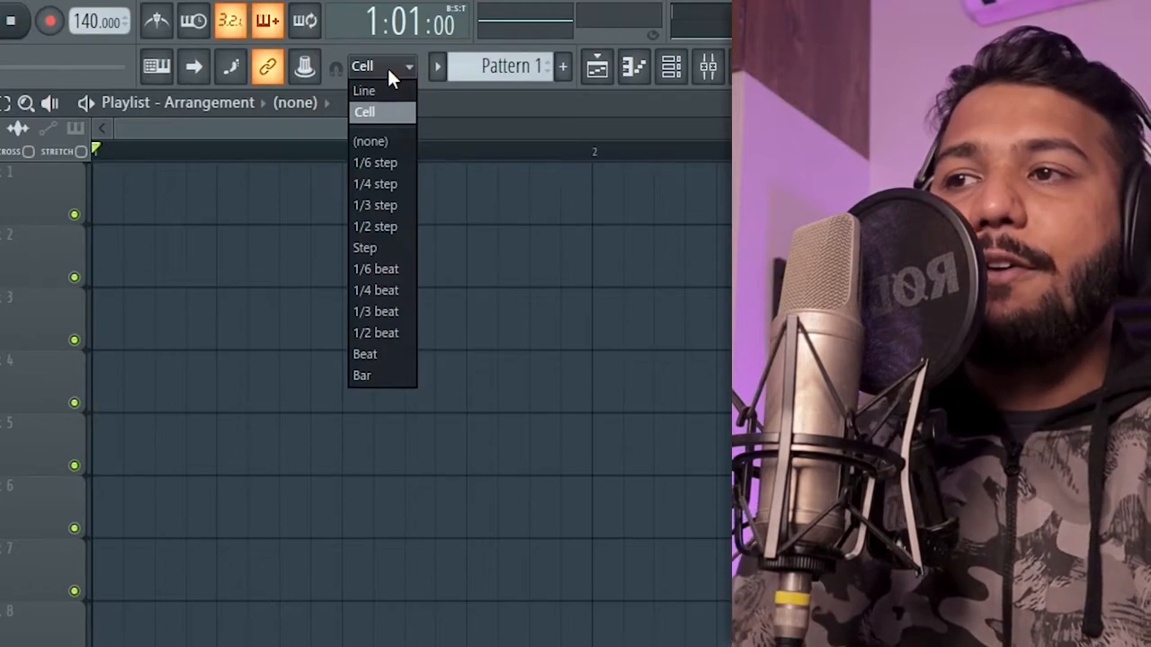
{"action": "left_click", "coordinate": [361, 376]}
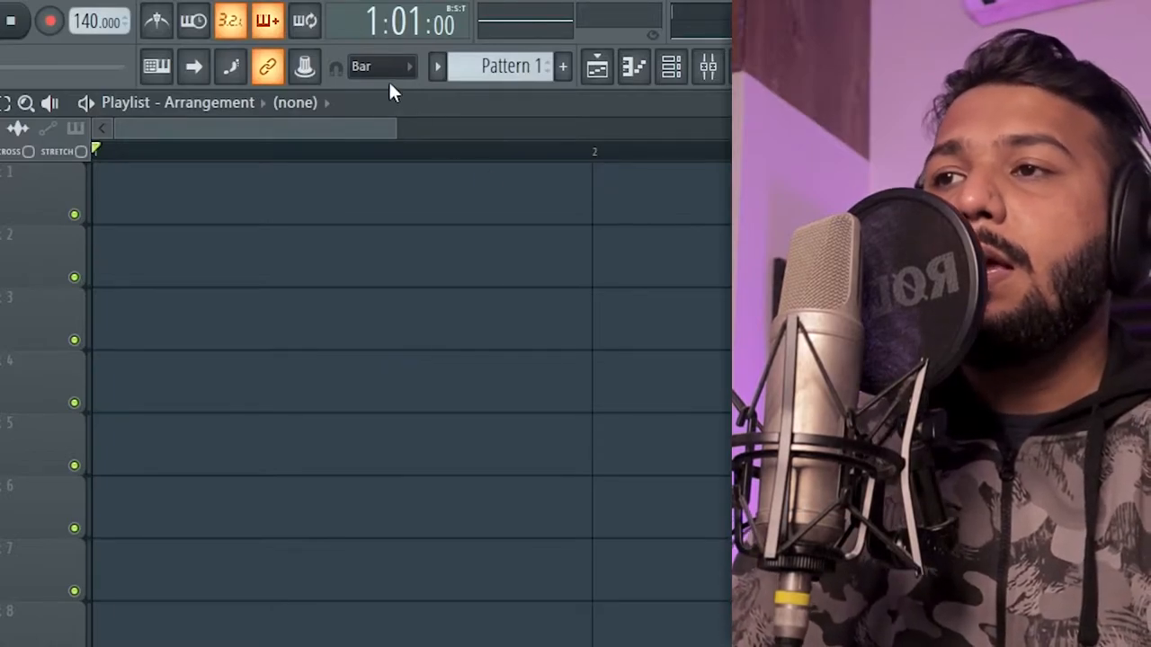
{"action": "left_click", "coordinate": [378, 65]}
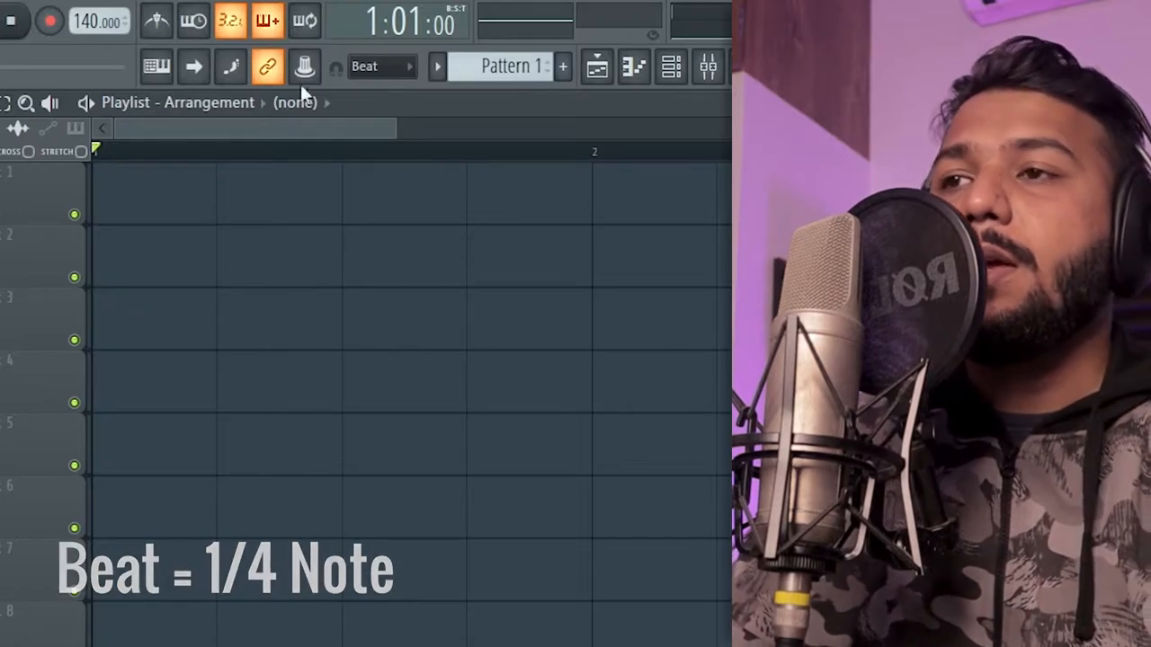
{"action": "left_click", "coordinate": [378, 65]}
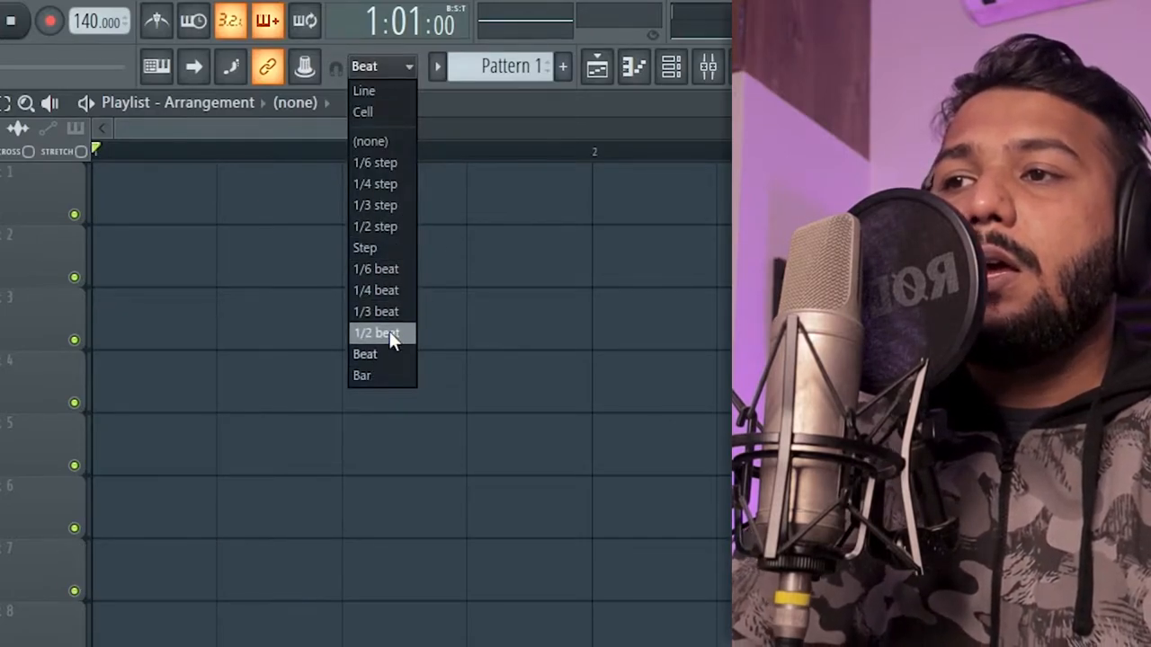
{"action": "left_click", "coordinate": [376, 333]}
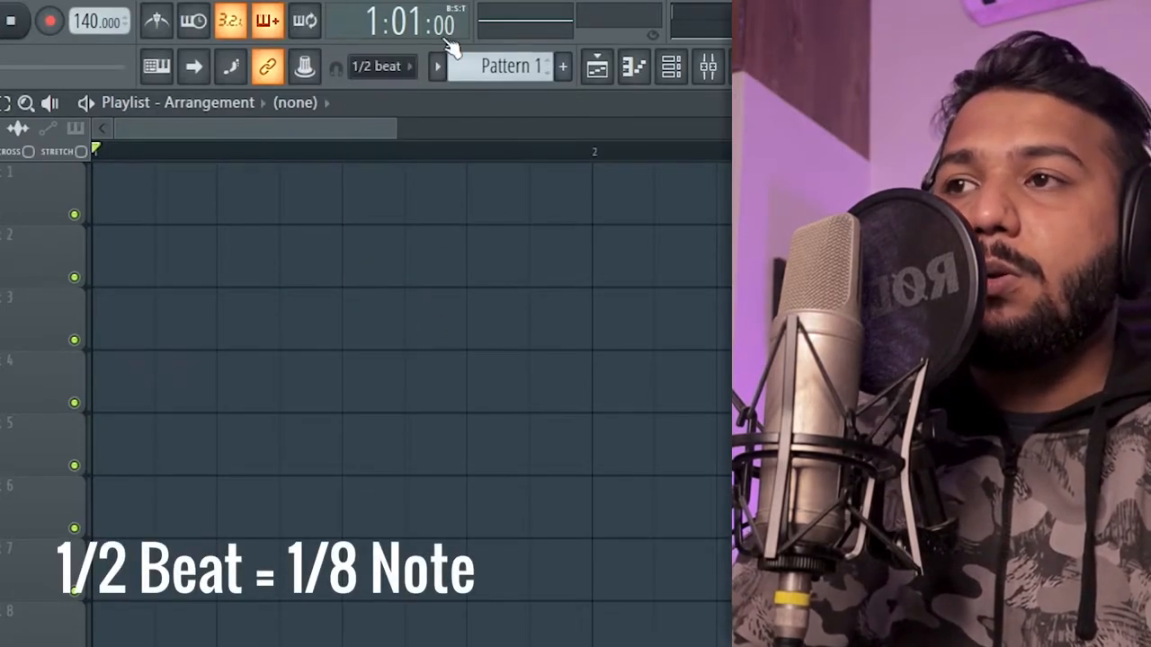
{"action": "left_click", "coordinate": [382, 65]}
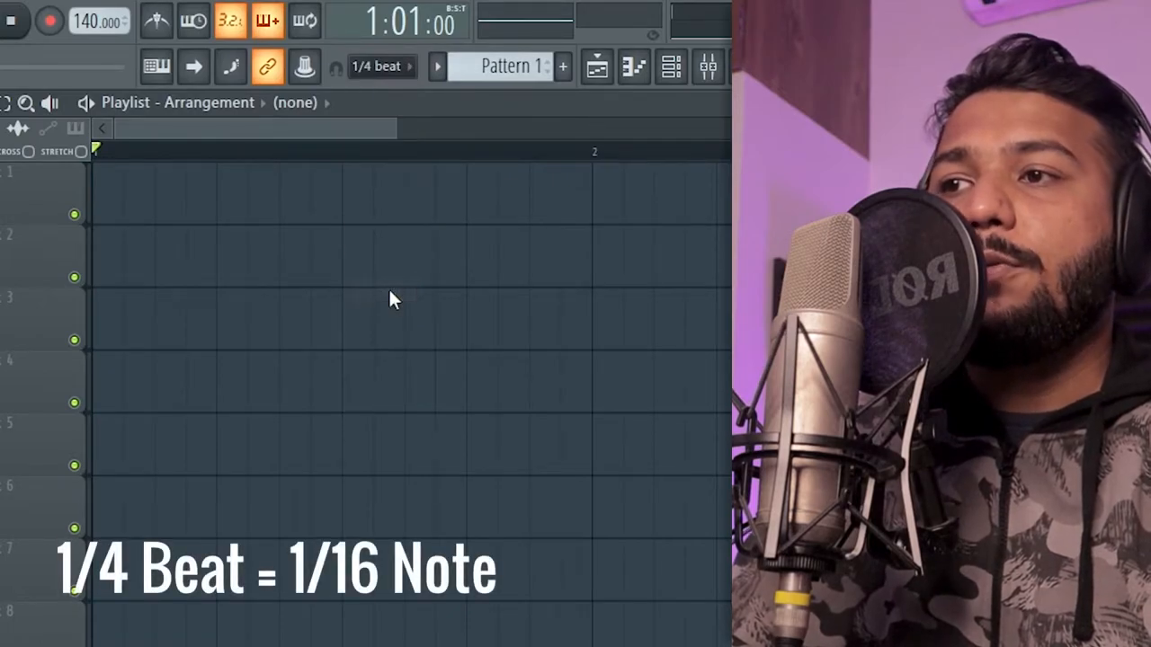
Continue stepping the grid snap through Step, 1/2 step and 1/4 step.
{"action": "left_click", "coordinate": [378, 65]}
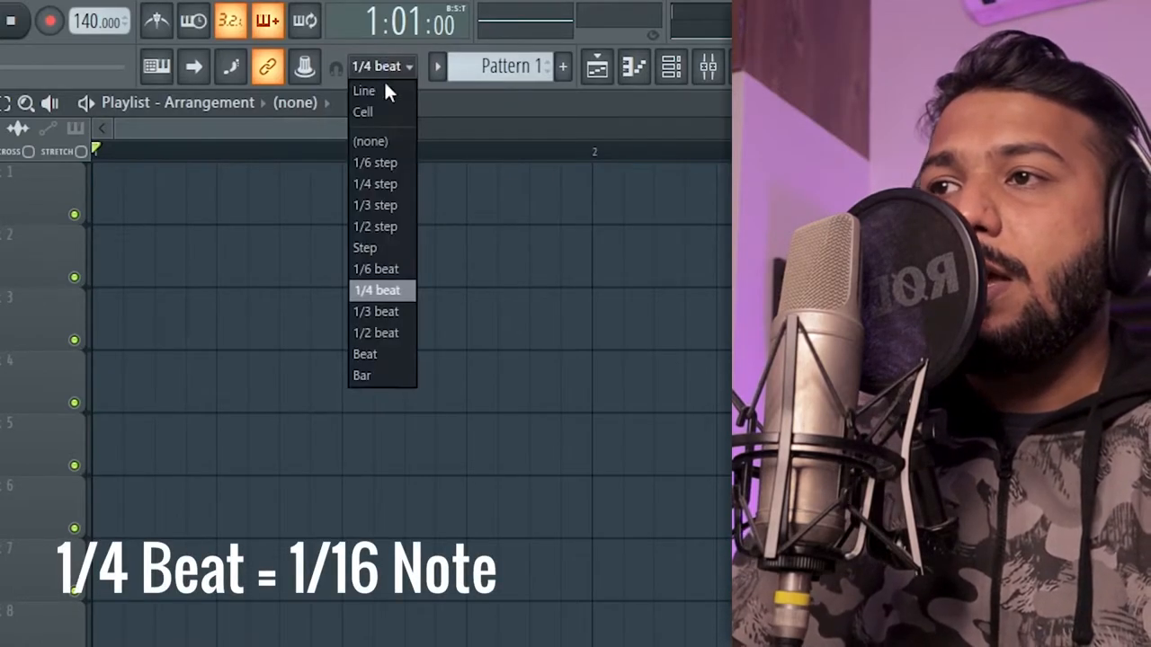
{"action": "left_click", "coordinate": [363, 248]}
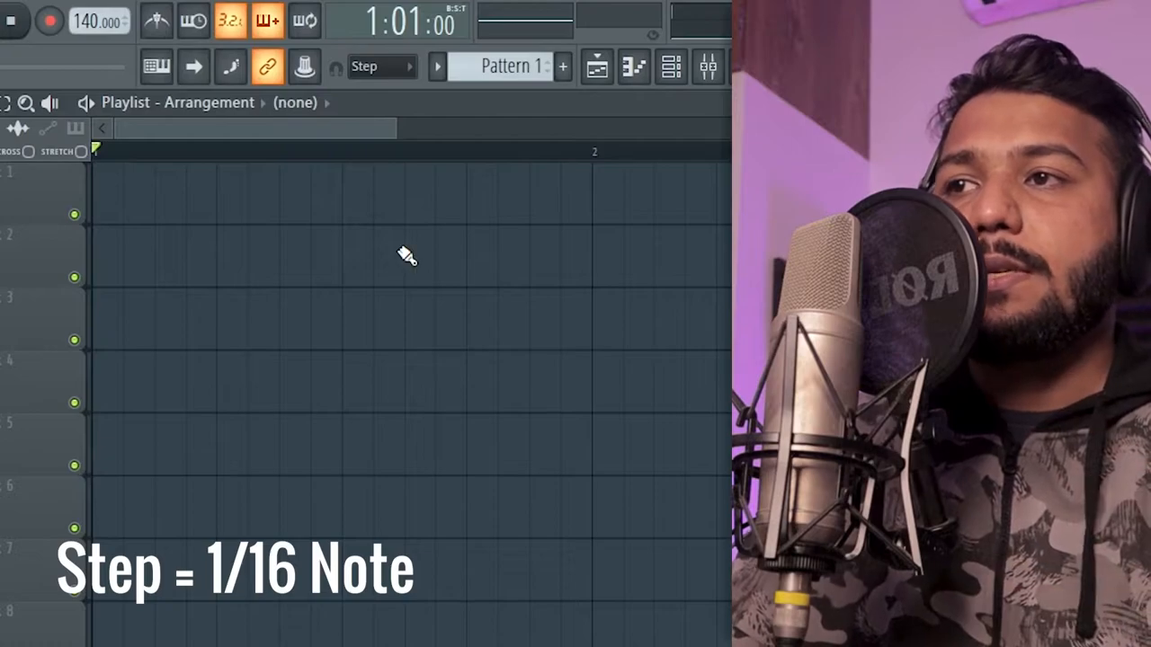
{"action": "left_click", "coordinate": [381, 65]}
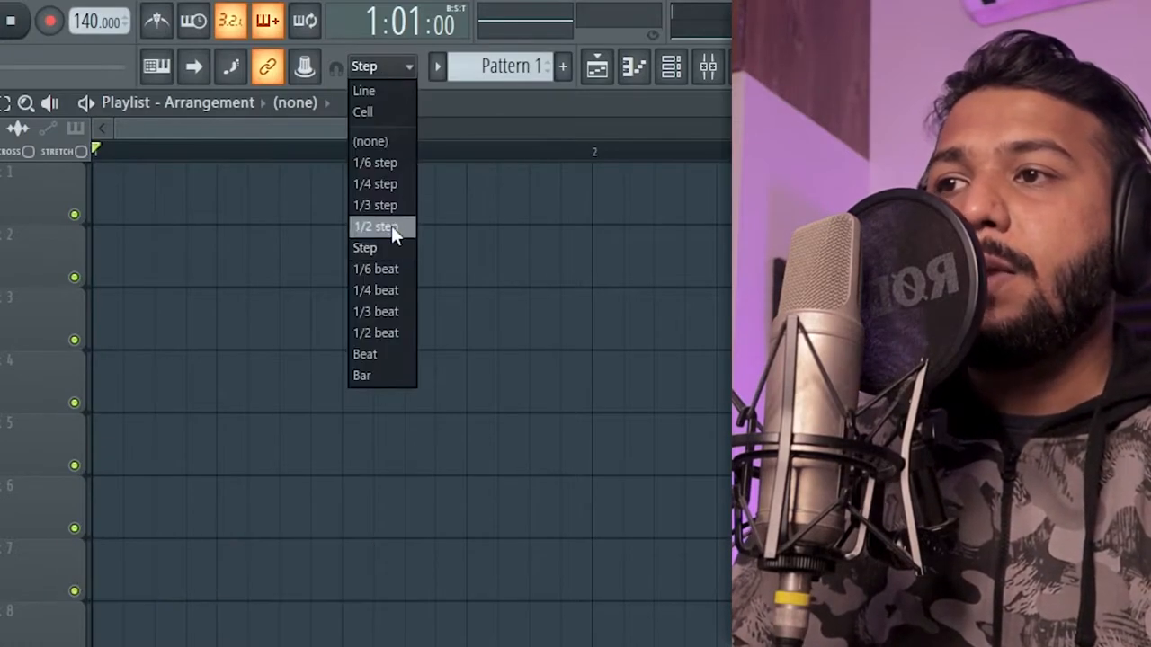
{"action": "left_click", "coordinate": [374, 227]}
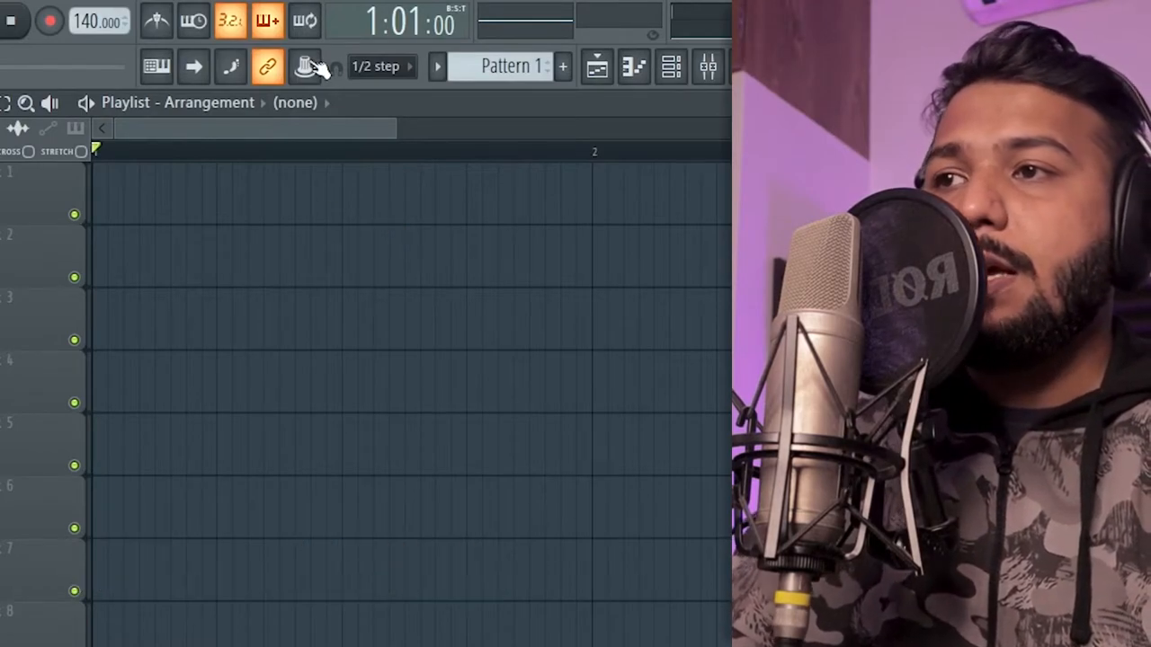
{"action": "left_click", "coordinate": [375, 65]}
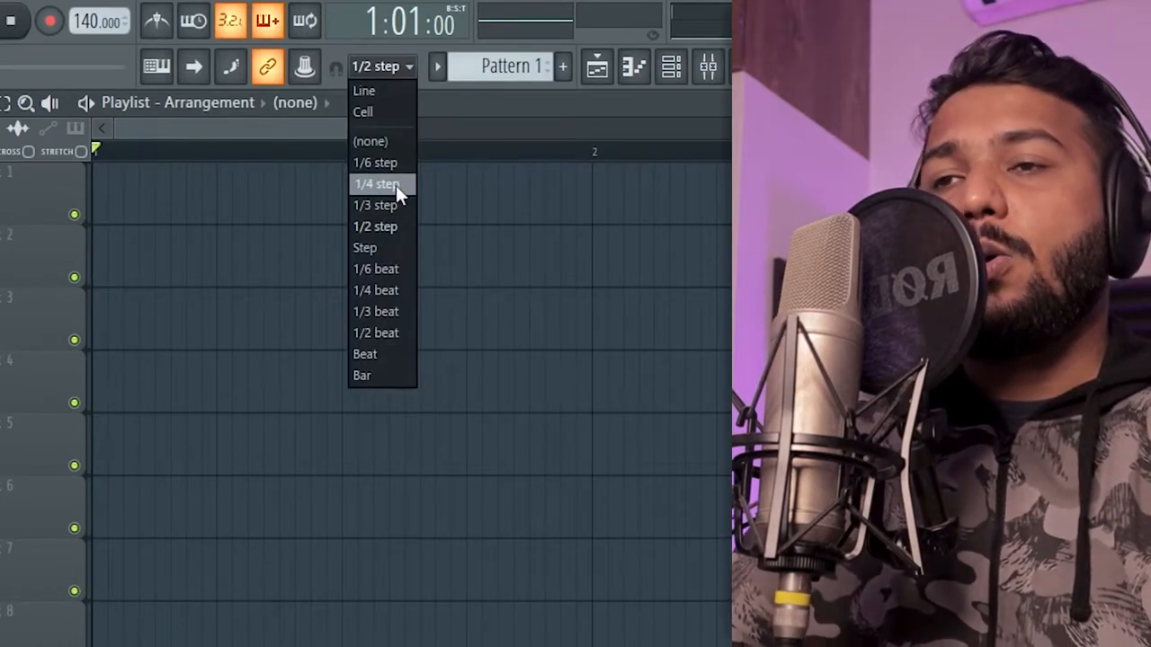
{"action": "left_click", "coordinate": [374, 184]}
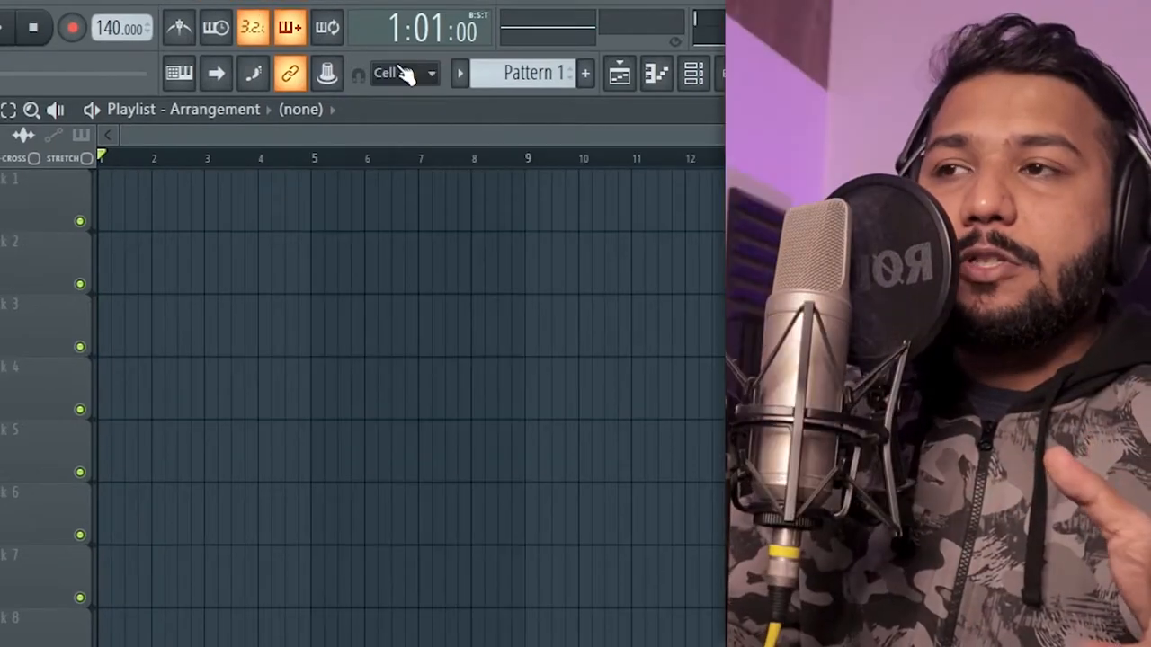
Reopen the list of snap values to look over the triplet beat options.
{"action": "left_click", "coordinate": [403, 72]}
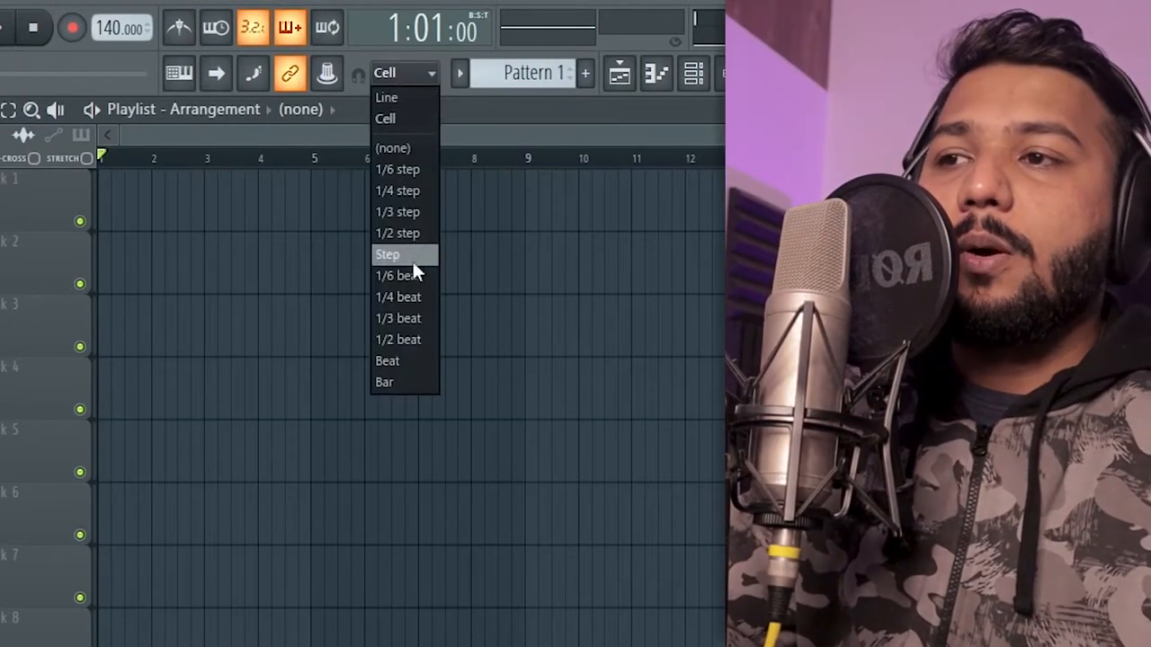
{"action": "mouse_move", "coordinate": [397, 319]}
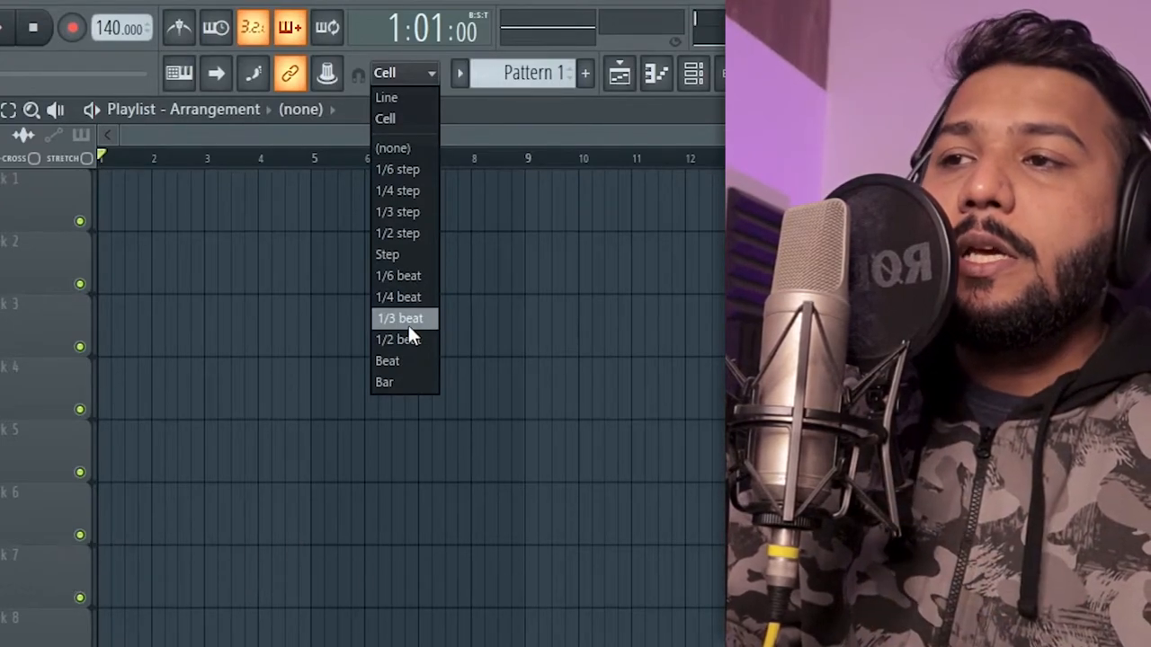
{"action": "mouse_move", "coordinate": [401, 277]}
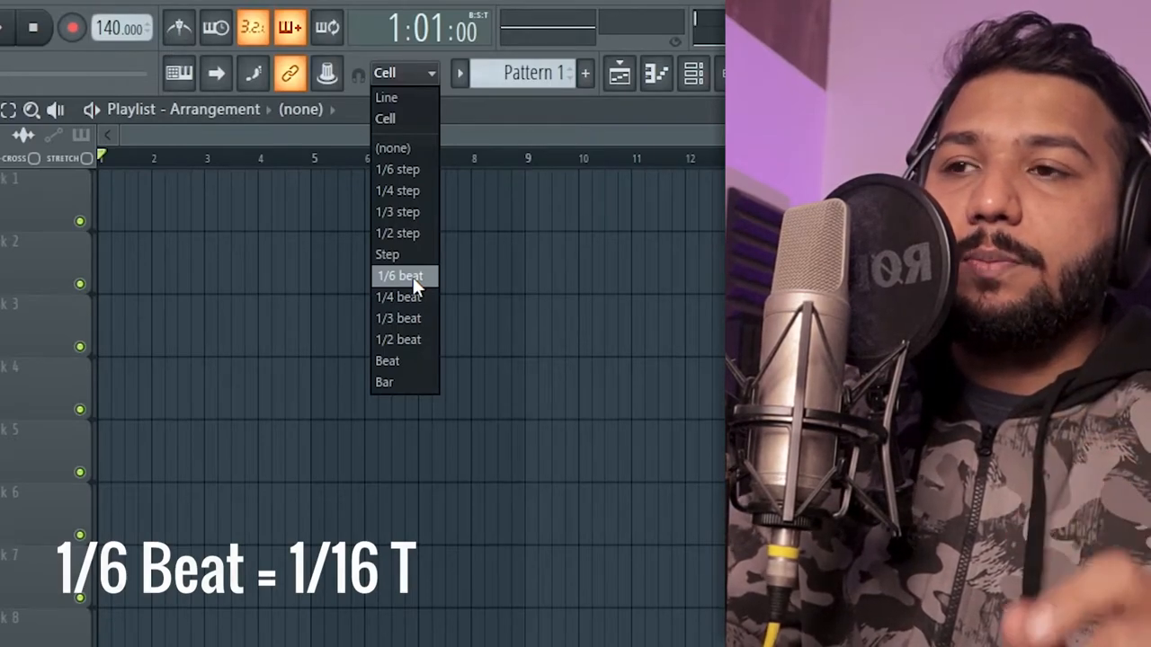
{"action": "mouse_move", "coordinate": [402, 212]}
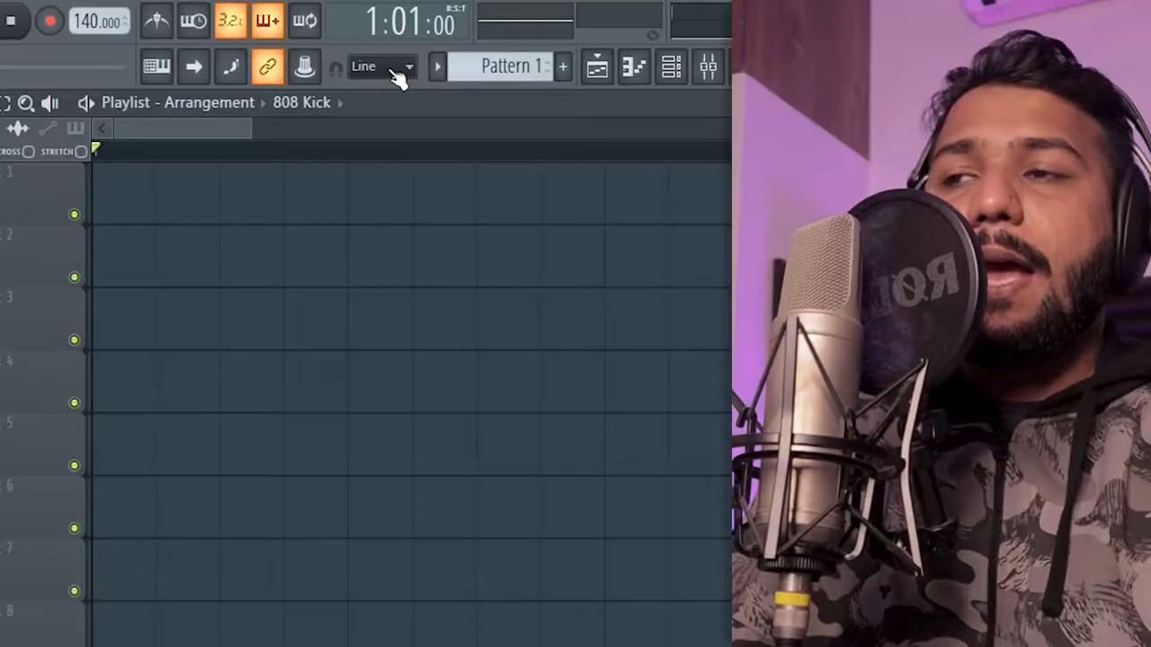
{"action": "left_click", "coordinate": [382, 65]}
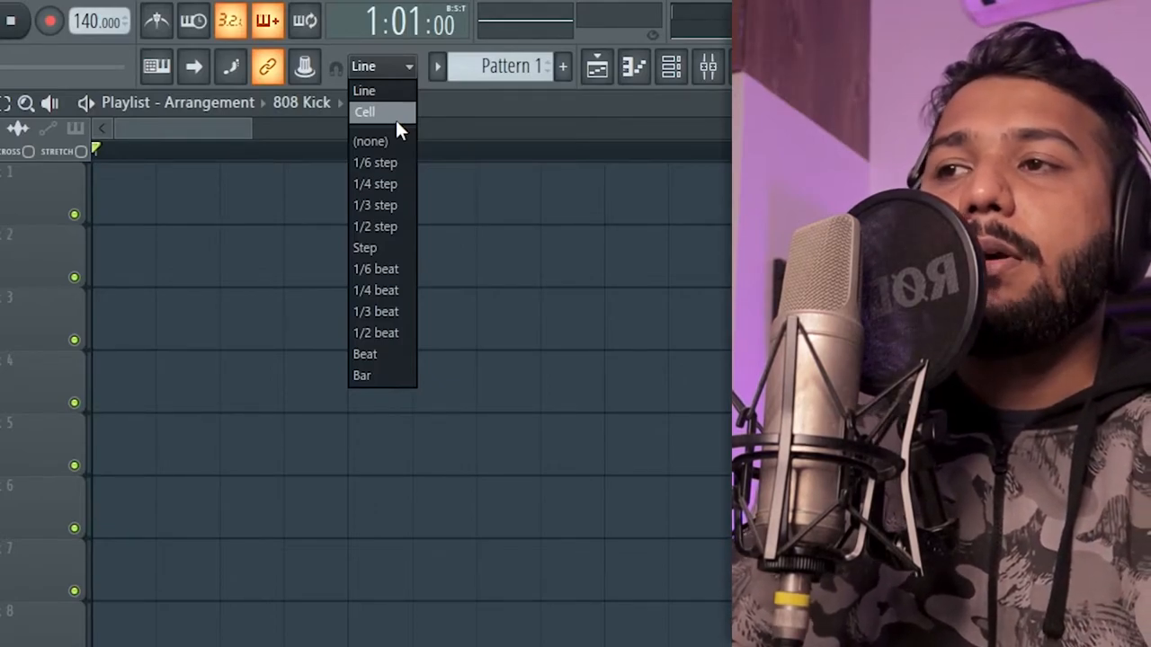
{"action": "left_click", "coordinate": [363, 89]}
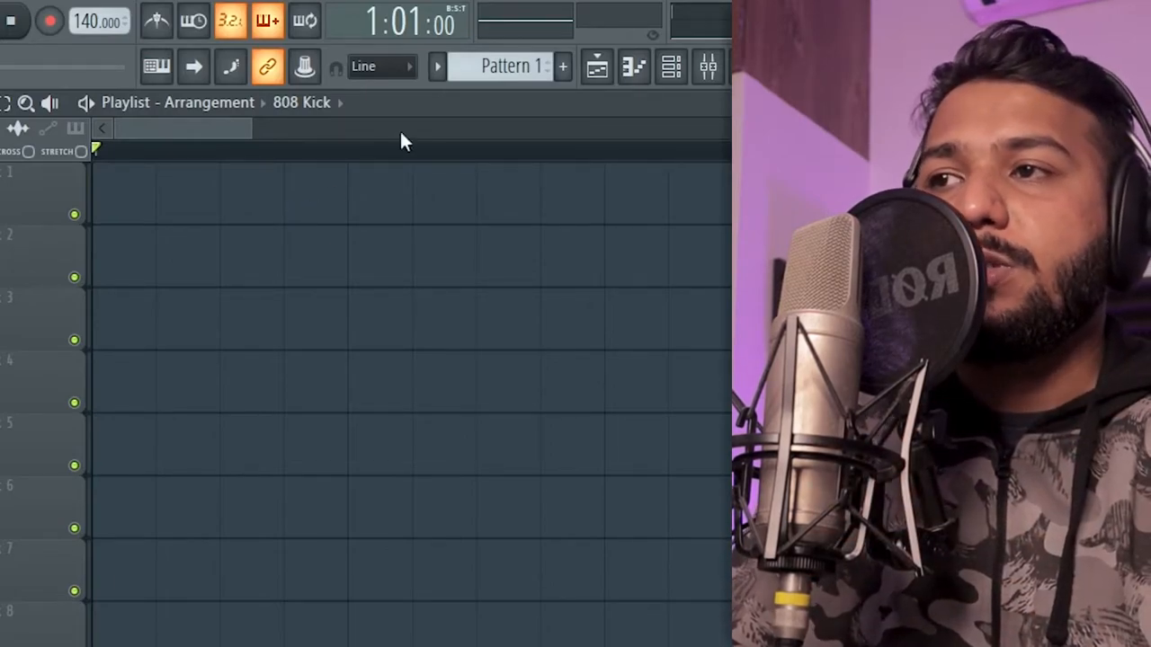
{"action": "left_click", "coordinate": [377, 65]}
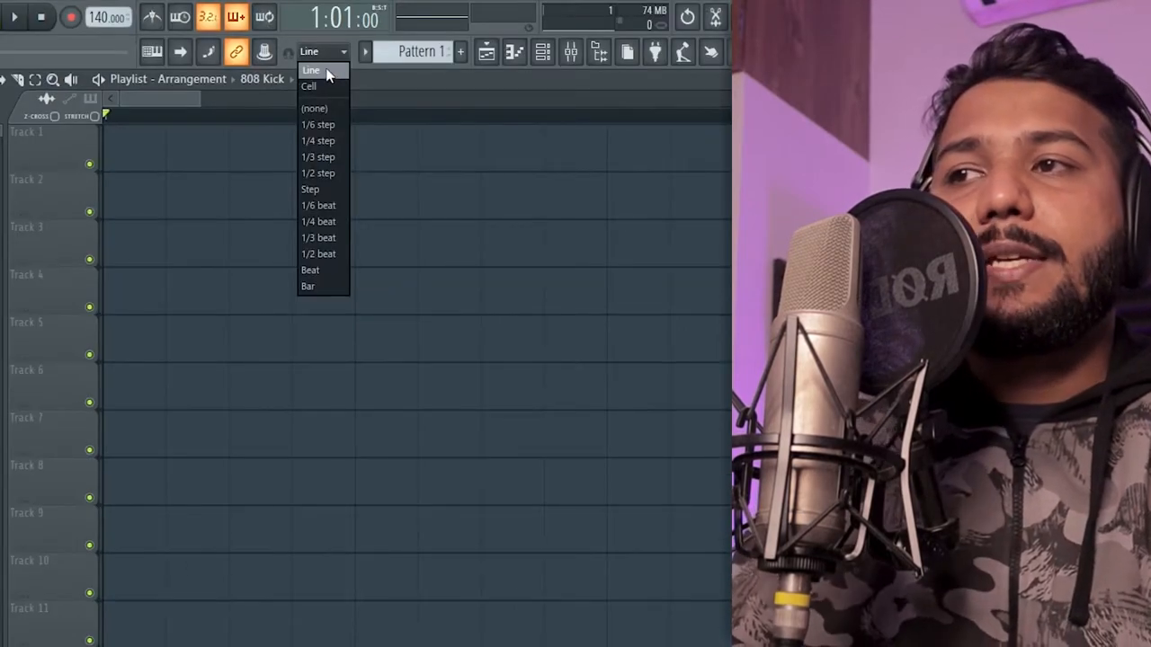
With snap kept on Line, place an 808 Kick clip on Track 1 partway into bar 1.
{"action": "left_click", "coordinate": [311, 70]}
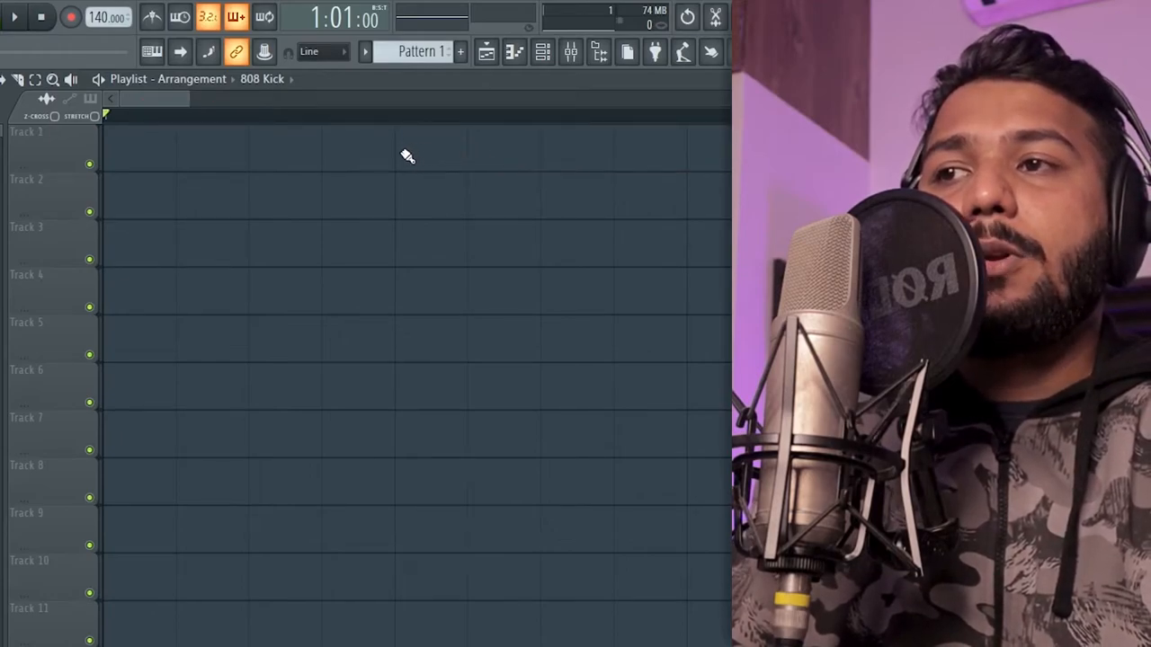
{"action": "left_click", "coordinate": [405, 153]}
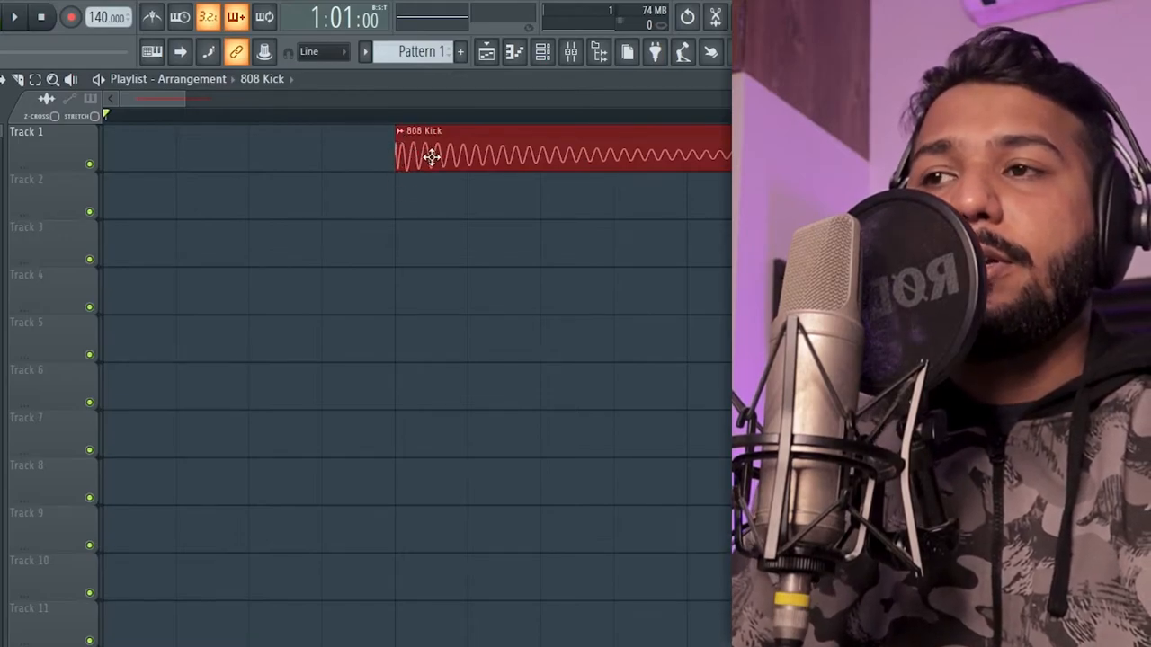
Switch the playlist grid snap to Cell for placing the 808 Kick clip again.
{"action": "left_click", "coordinate": [321, 50]}
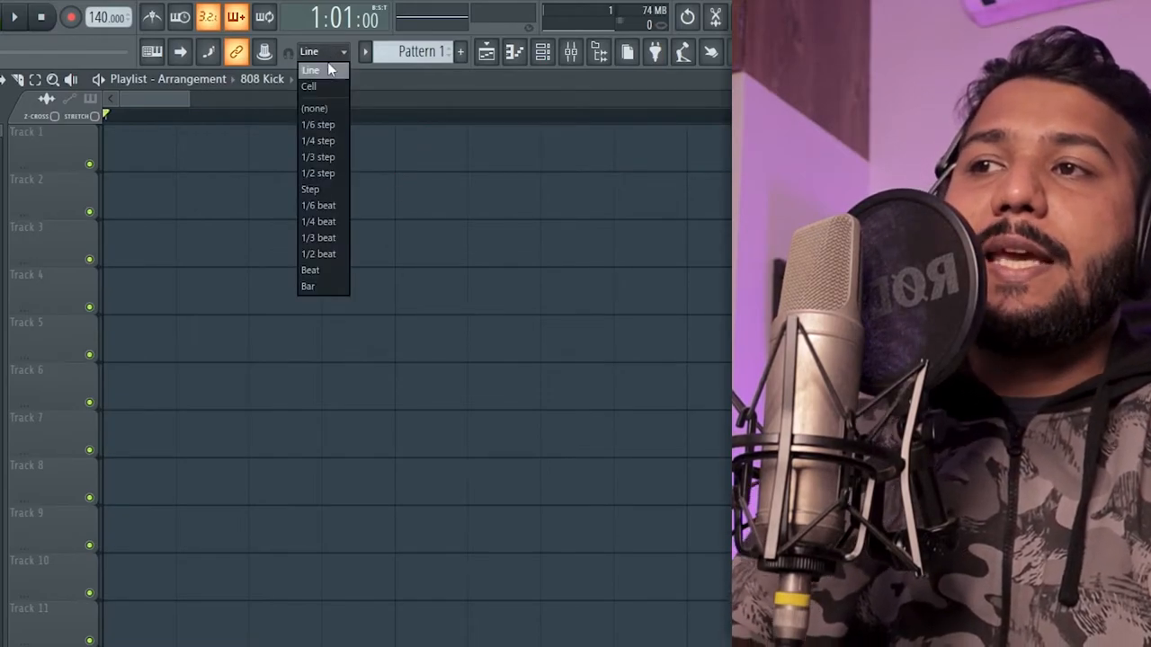
{"action": "left_click", "coordinate": [309, 86]}
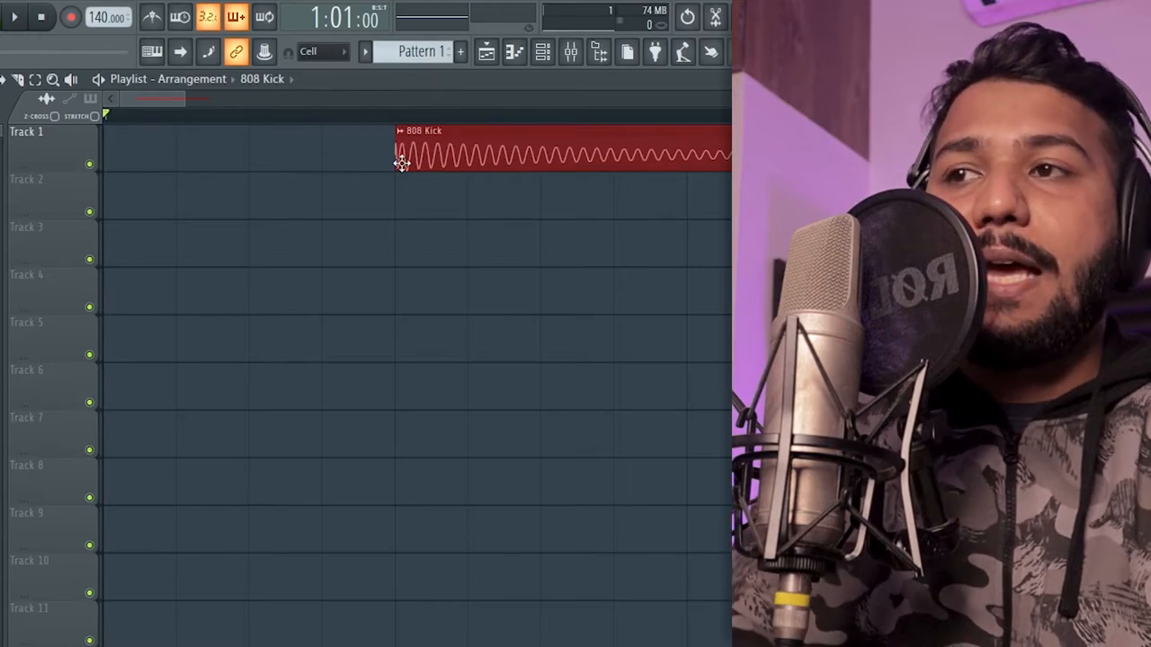
{"action": "left_click", "coordinate": [320, 50]}
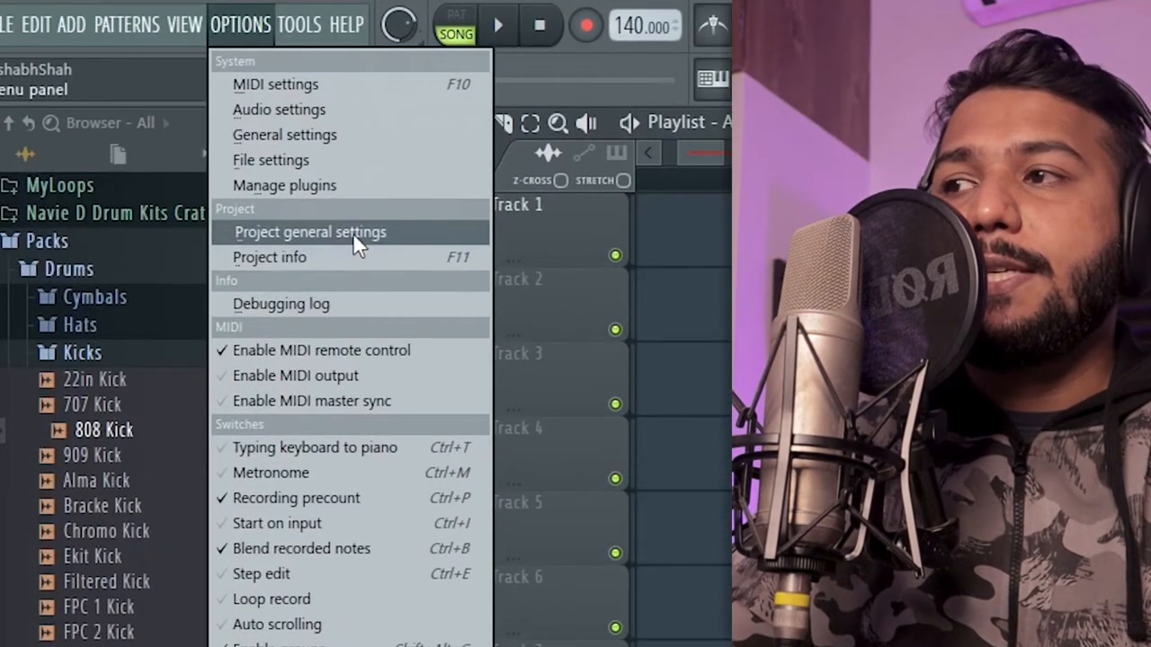
Set the project timebase to 960 PPQ in general settings and close them.
{"action": "left_click", "coordinate": [310, 232]}
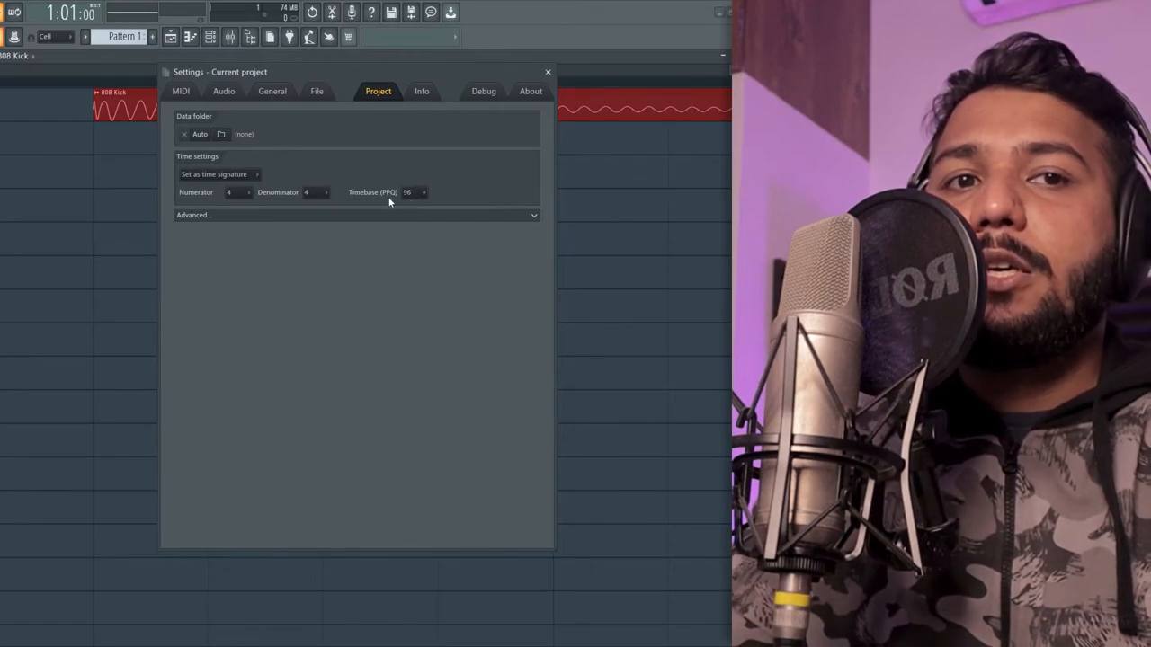
{"action": "left_click", "coordinate": [423, 192]}
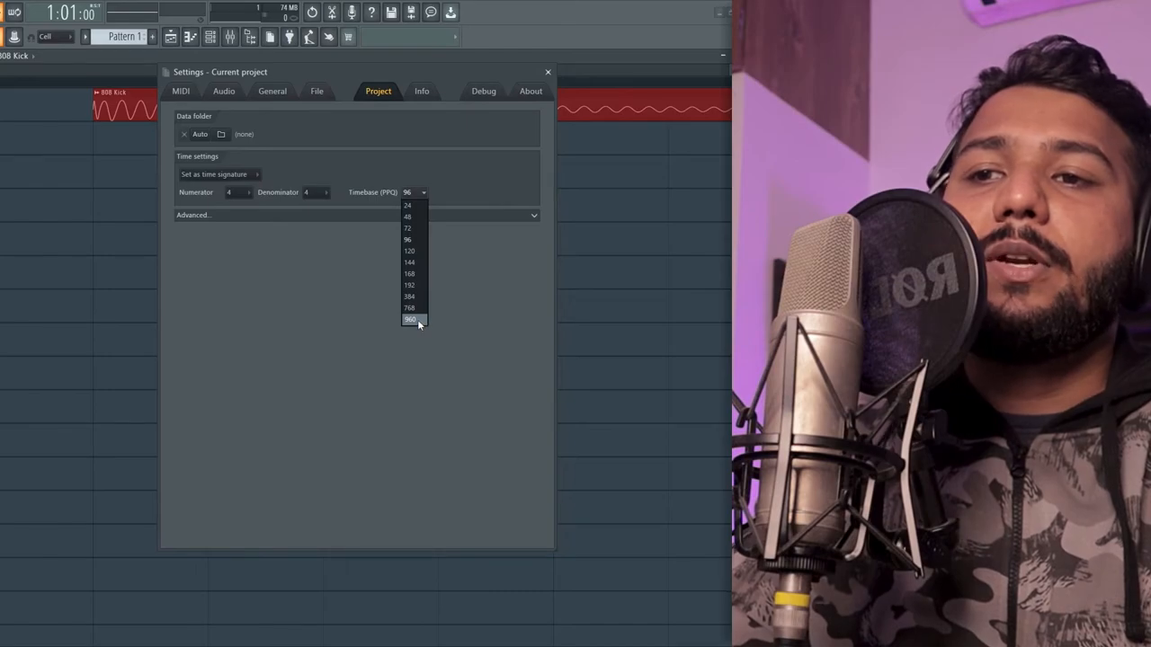
{"action": "left_click", "coordinate": [410, 320]}
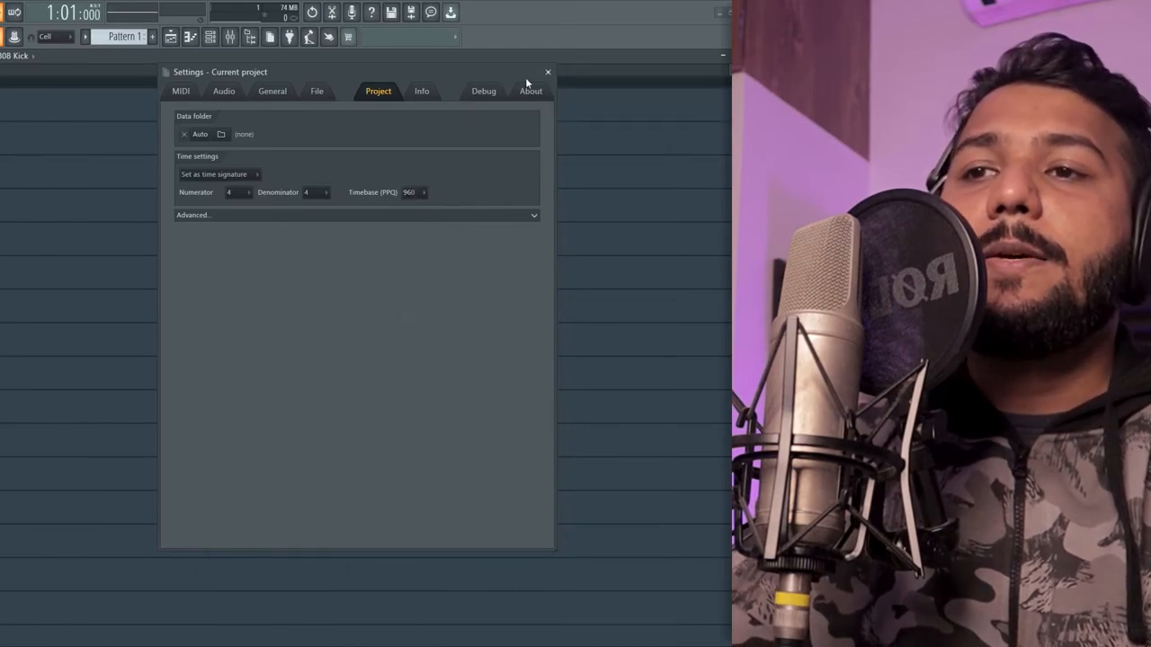
{"action": "left_click", "coordinate": [547, 72]}
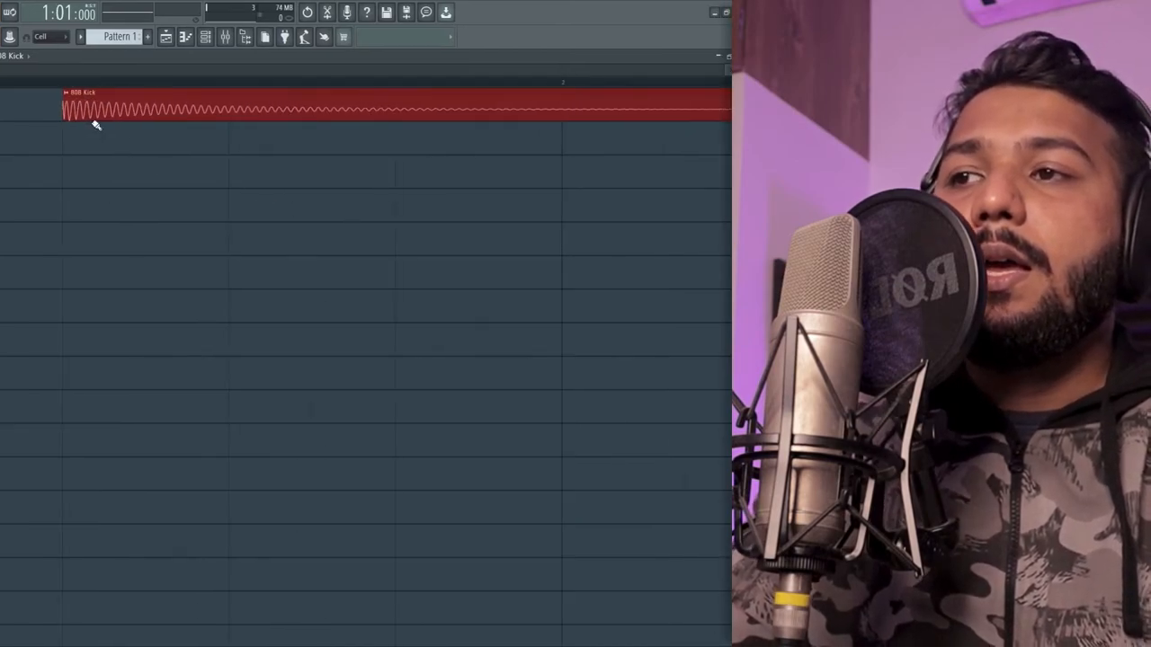